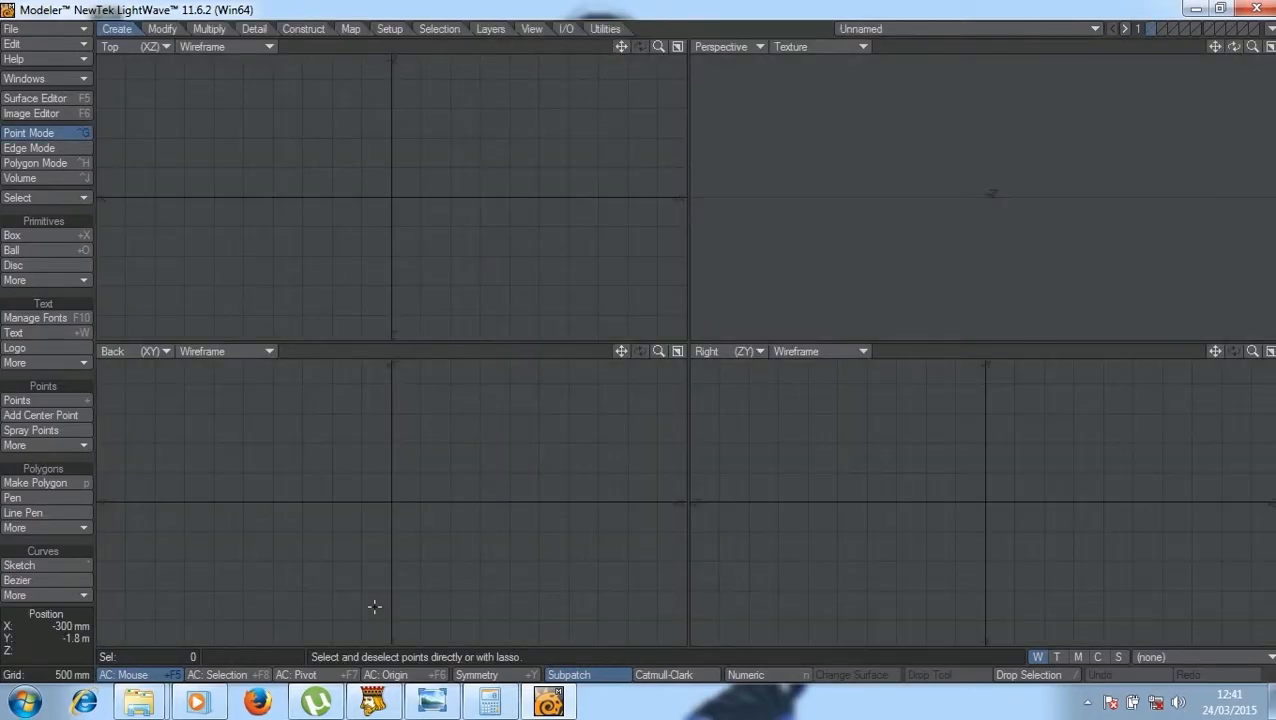
mouse_move(464, 430)
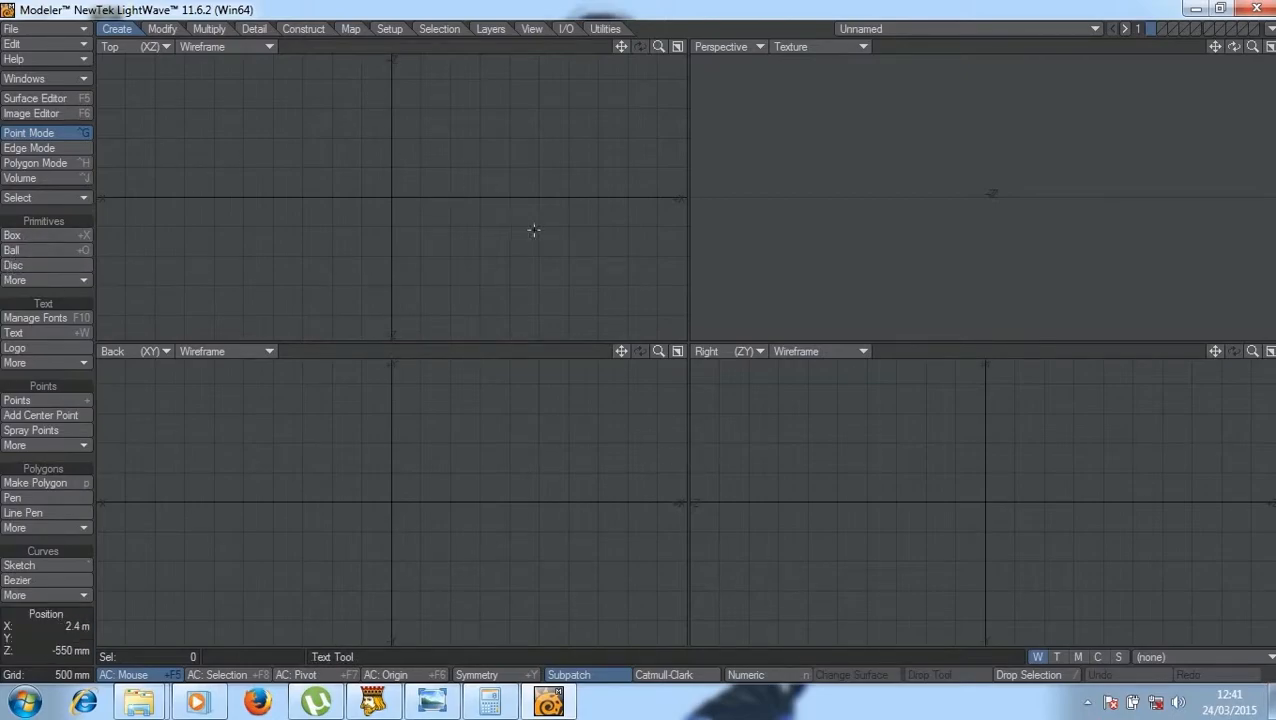
Step: Activate the Box primitive tool from the Create tab
left_click(12, 236)
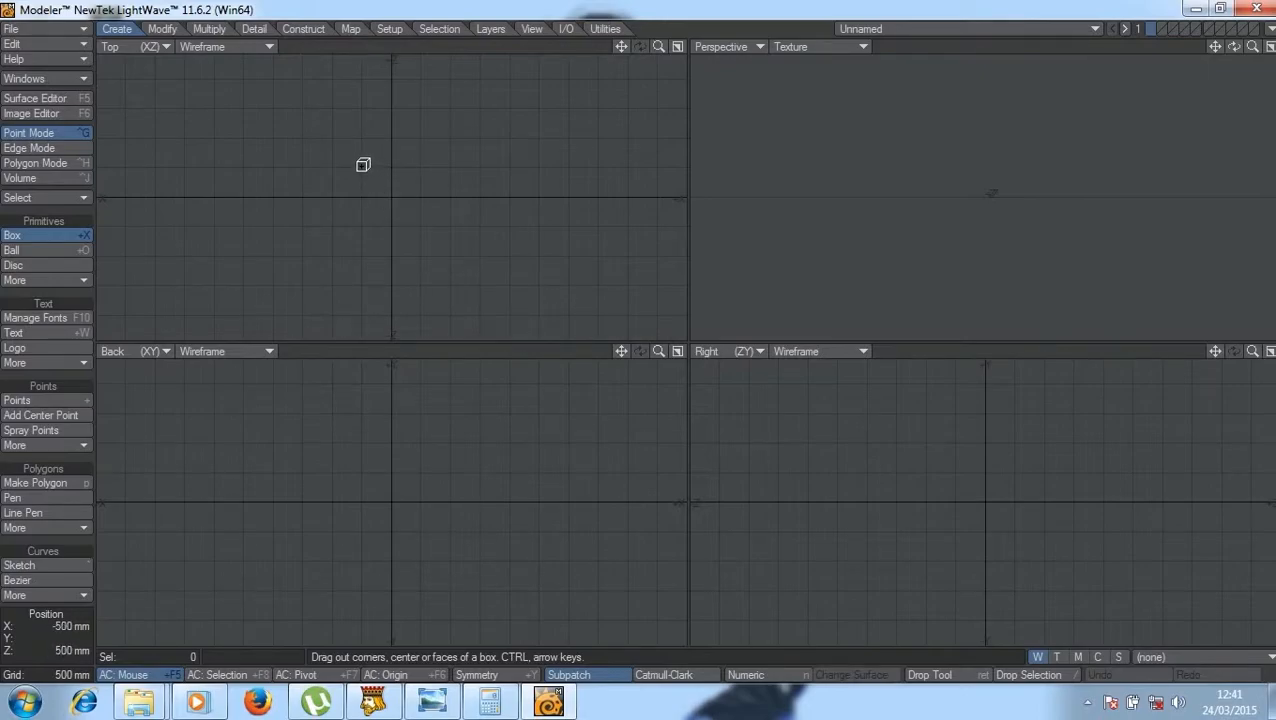
Step: Draw a small box near the origin in the Top view and confirm it
left_click_drag(364, 164, 424, 224)
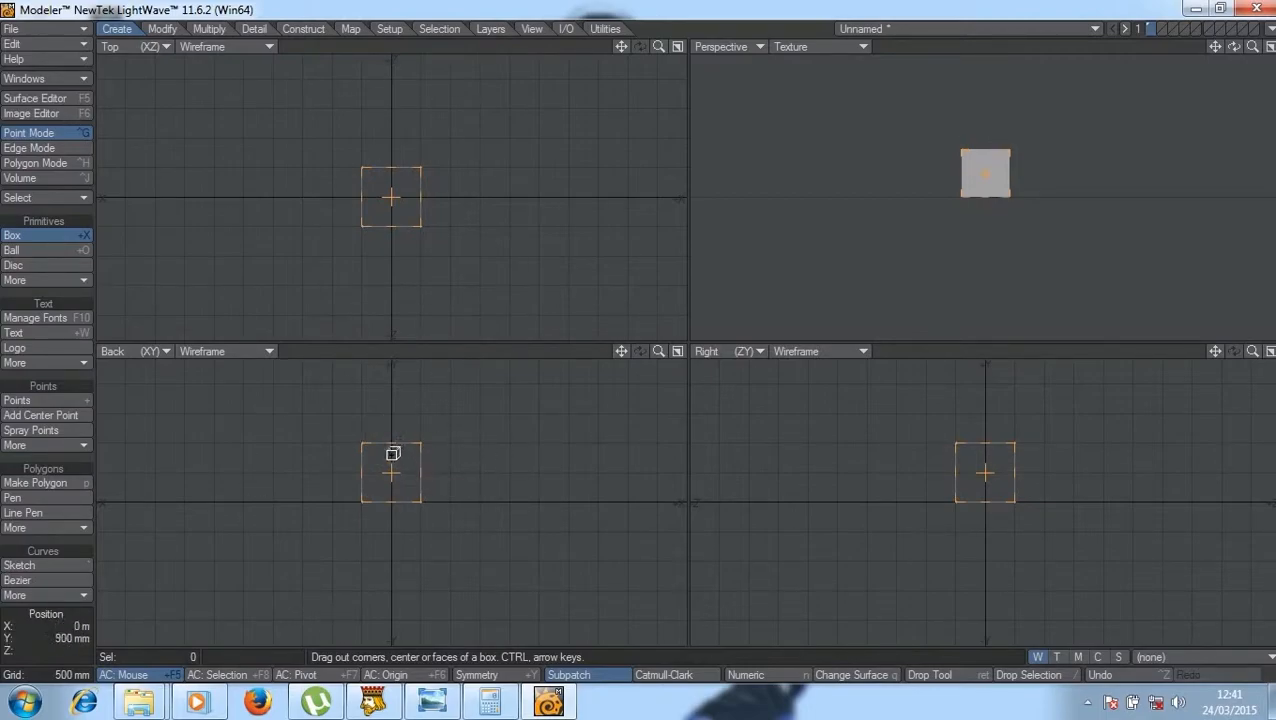
key("space")
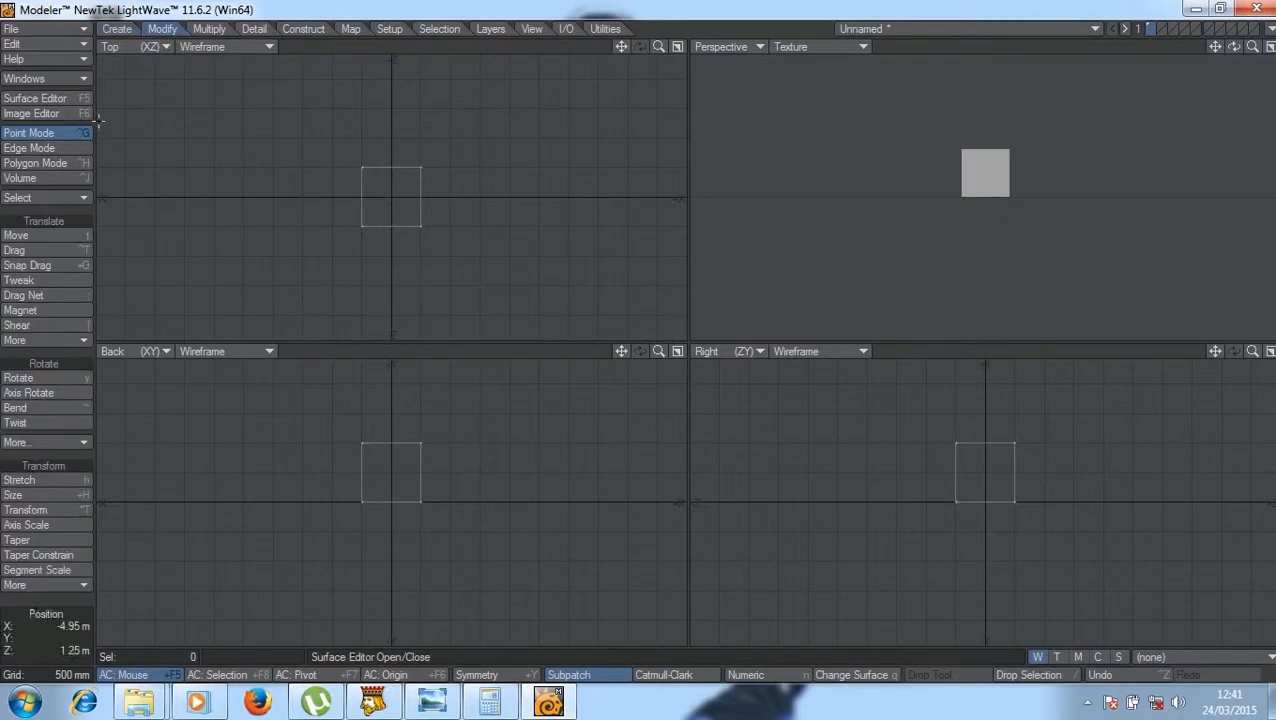
left_click(18, 280)
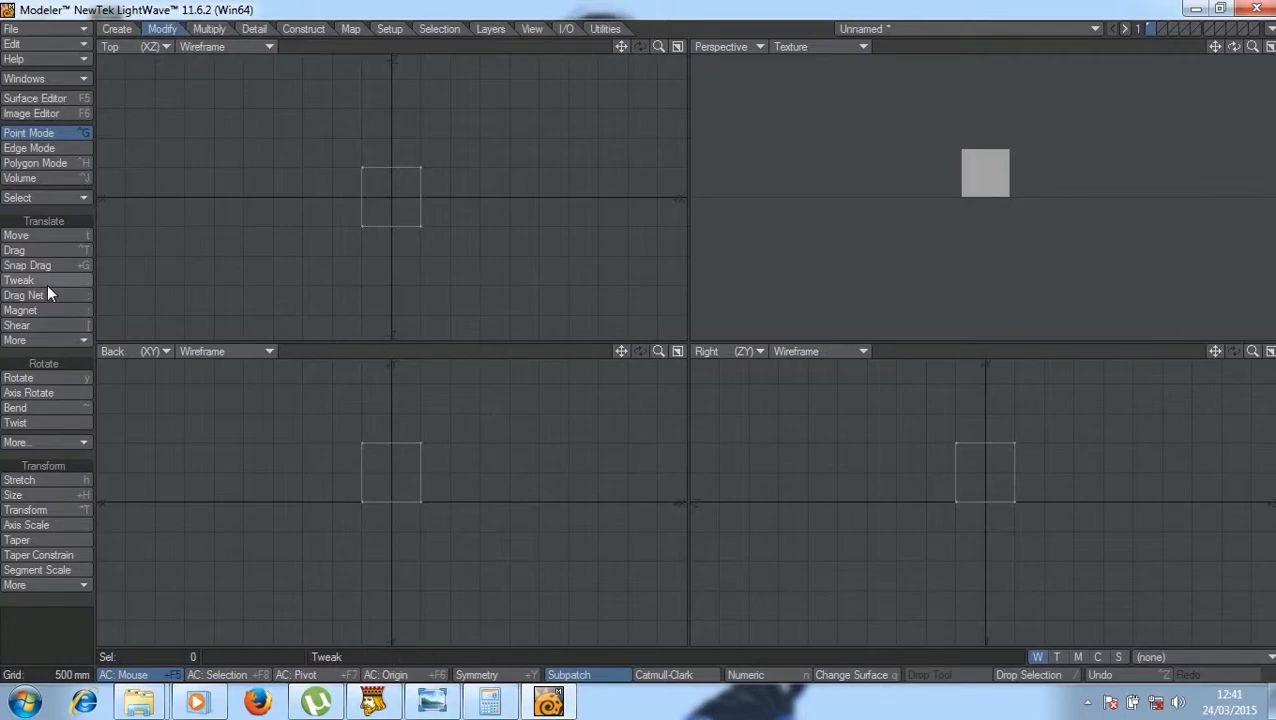
left_click(16, 236)
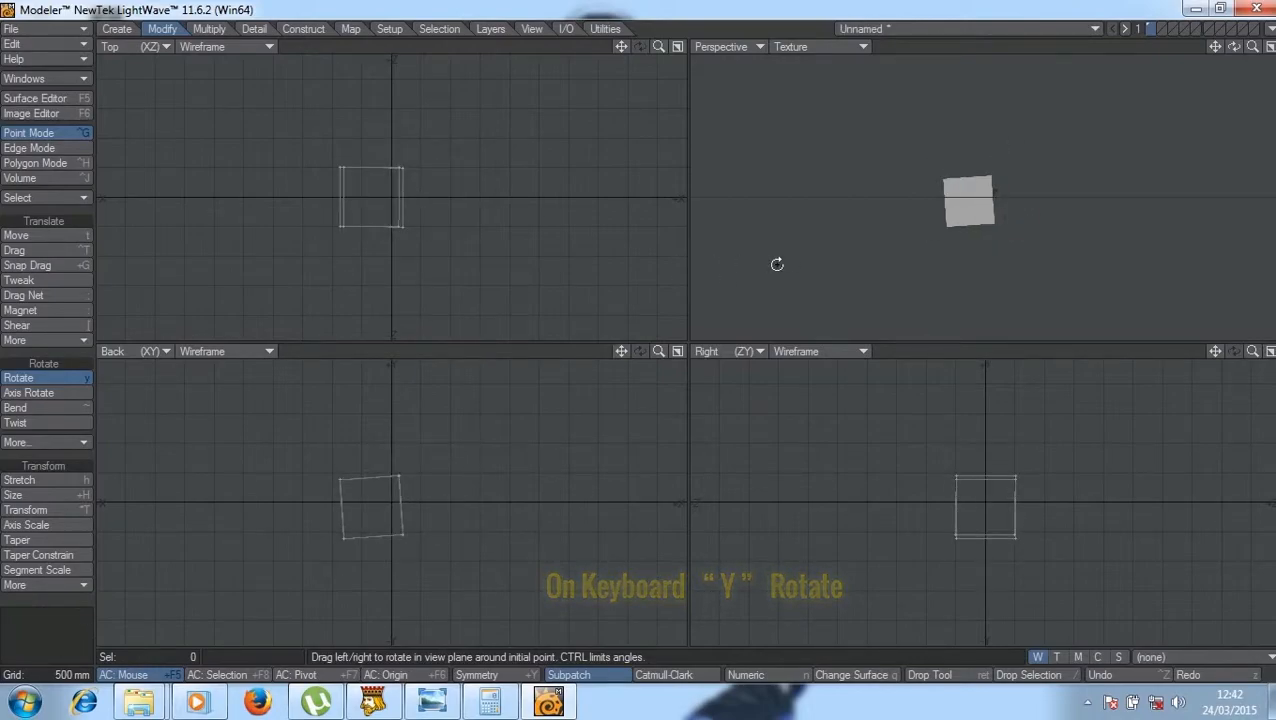
left_click(20, 480)
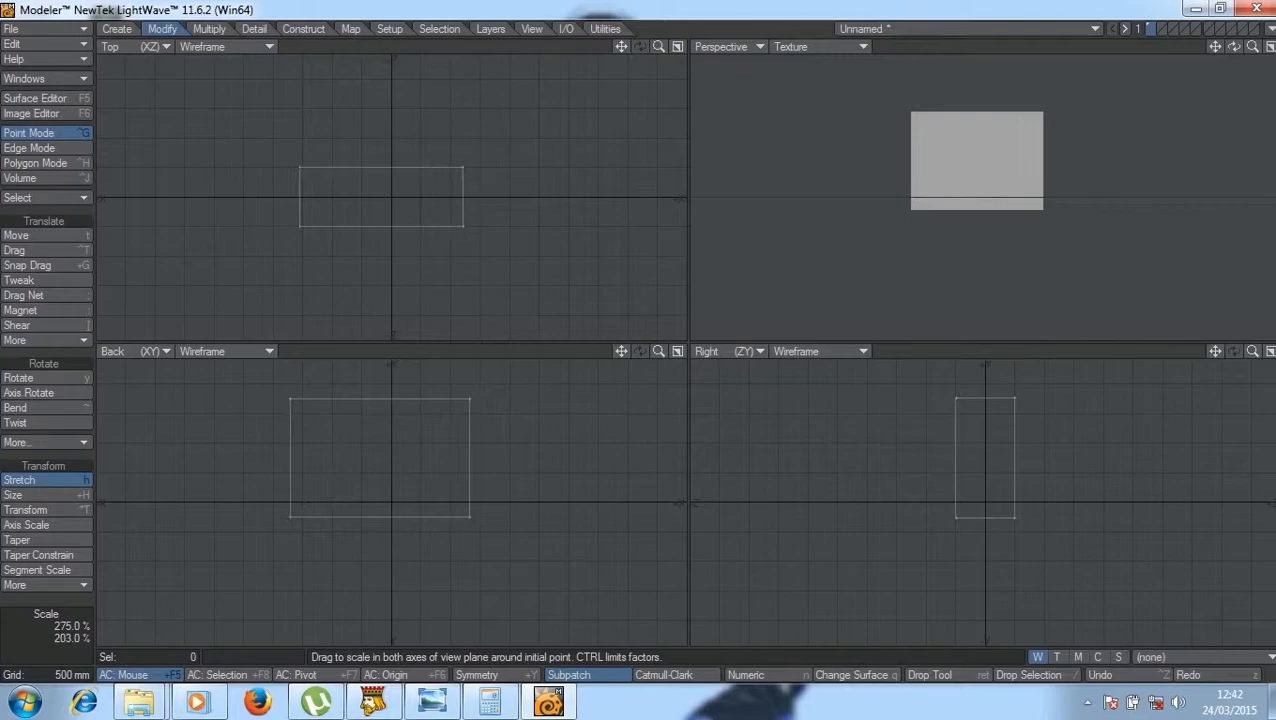
key("h")
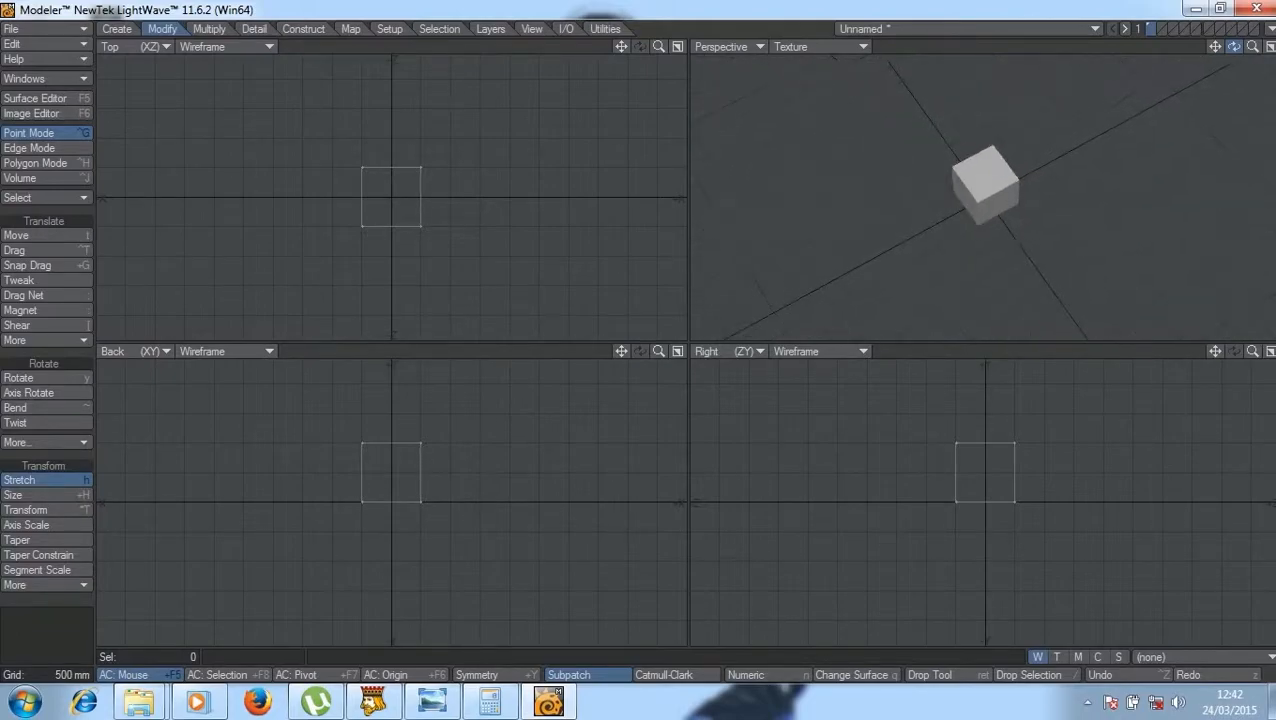
Step: Orbit Perspective to face the cube and activate the Drag tool for moving single points
left_click_drag(984, 184, 984, 170)
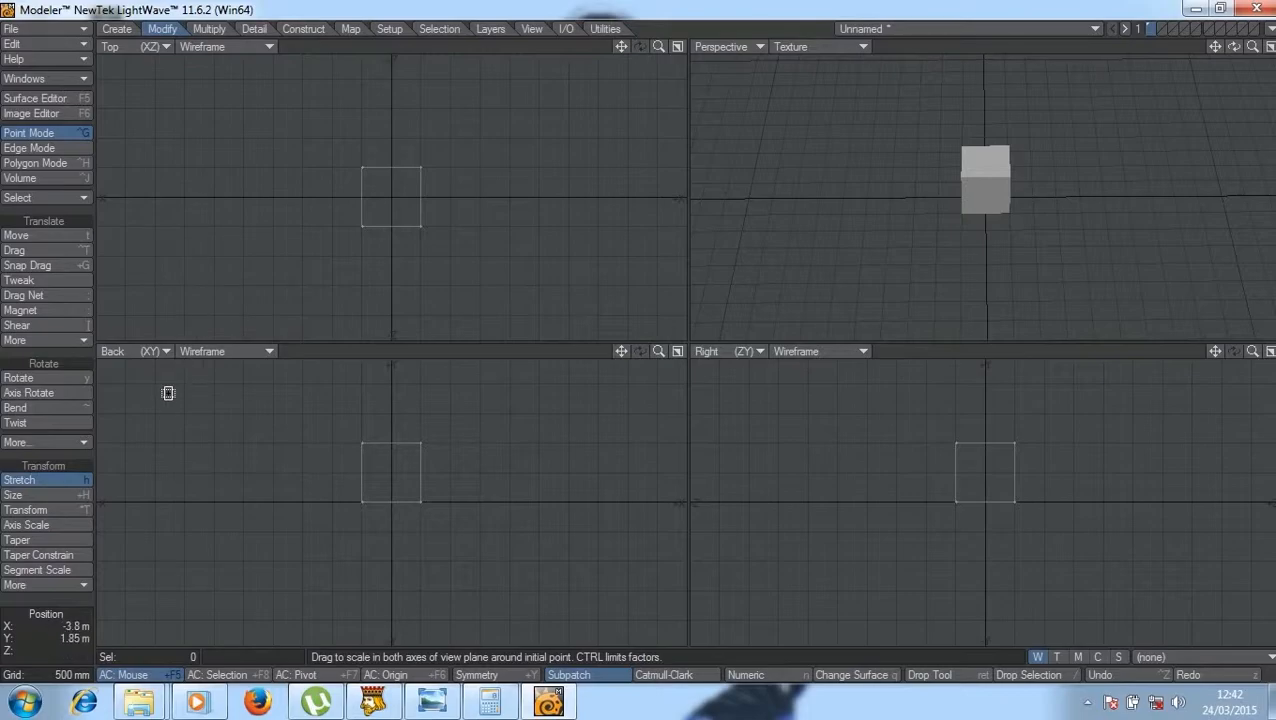
left_click(18, 378)
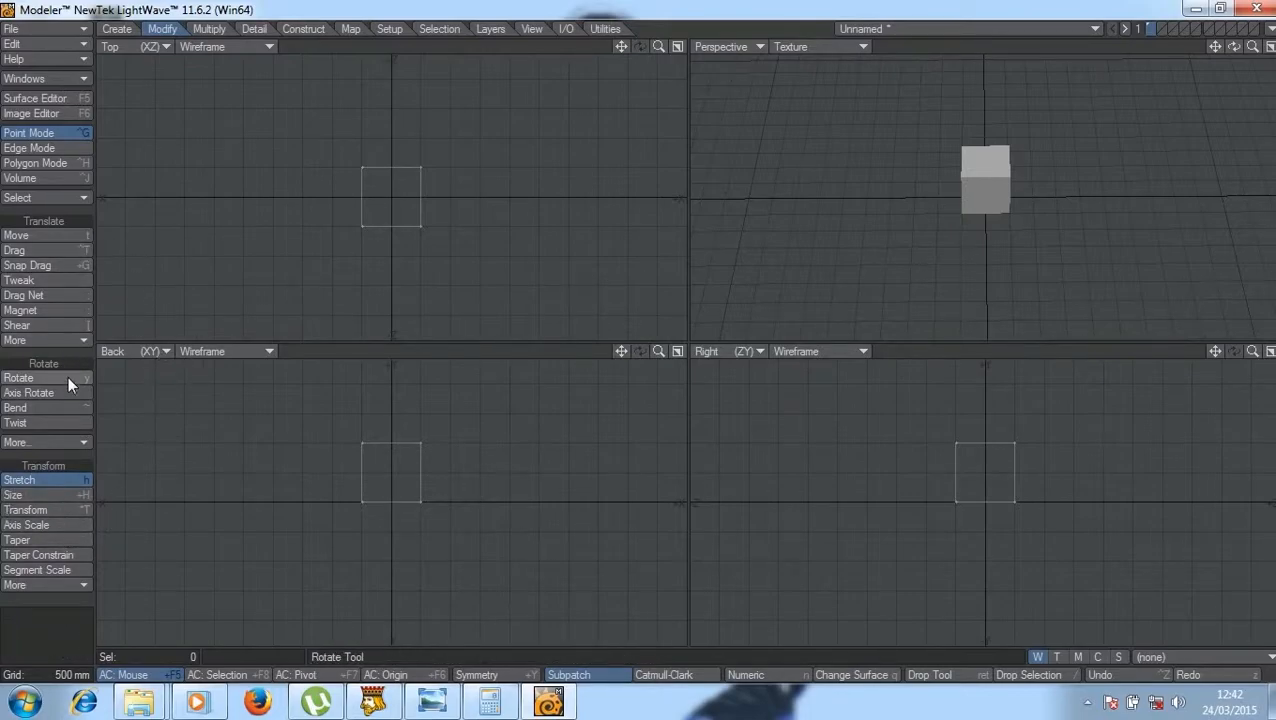
left_click(20, 480)
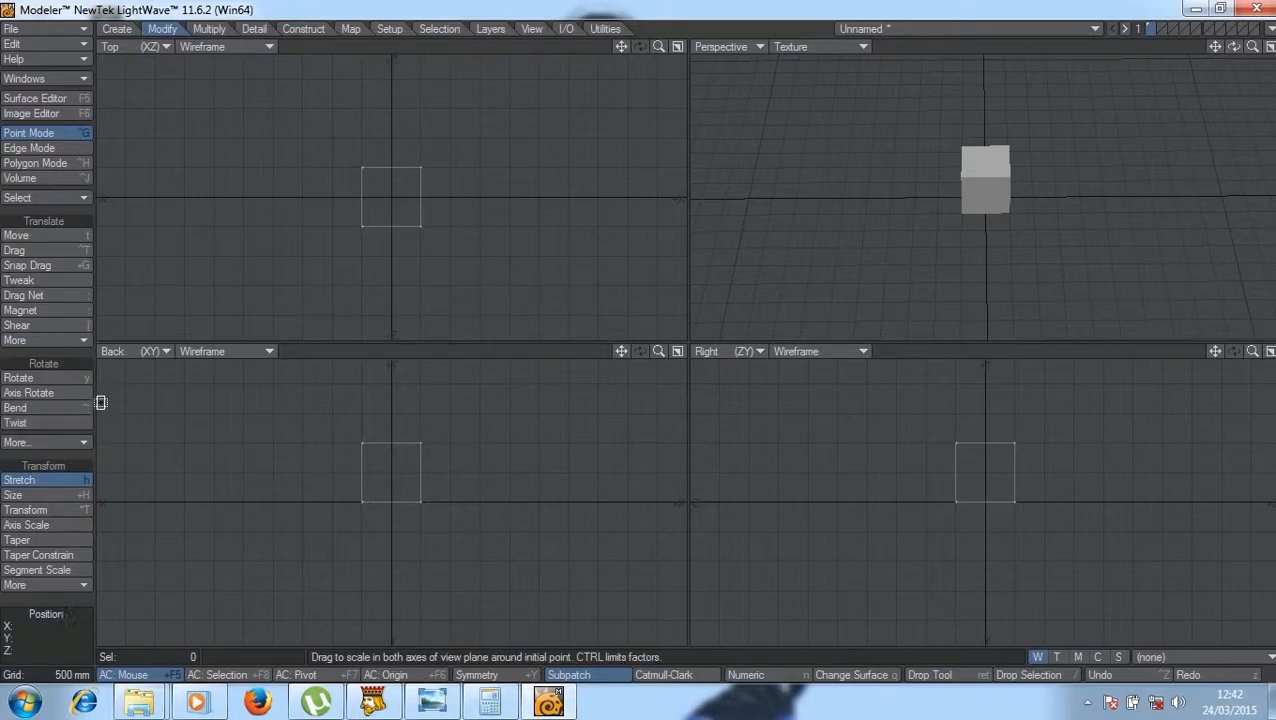
left_click(16, 280)
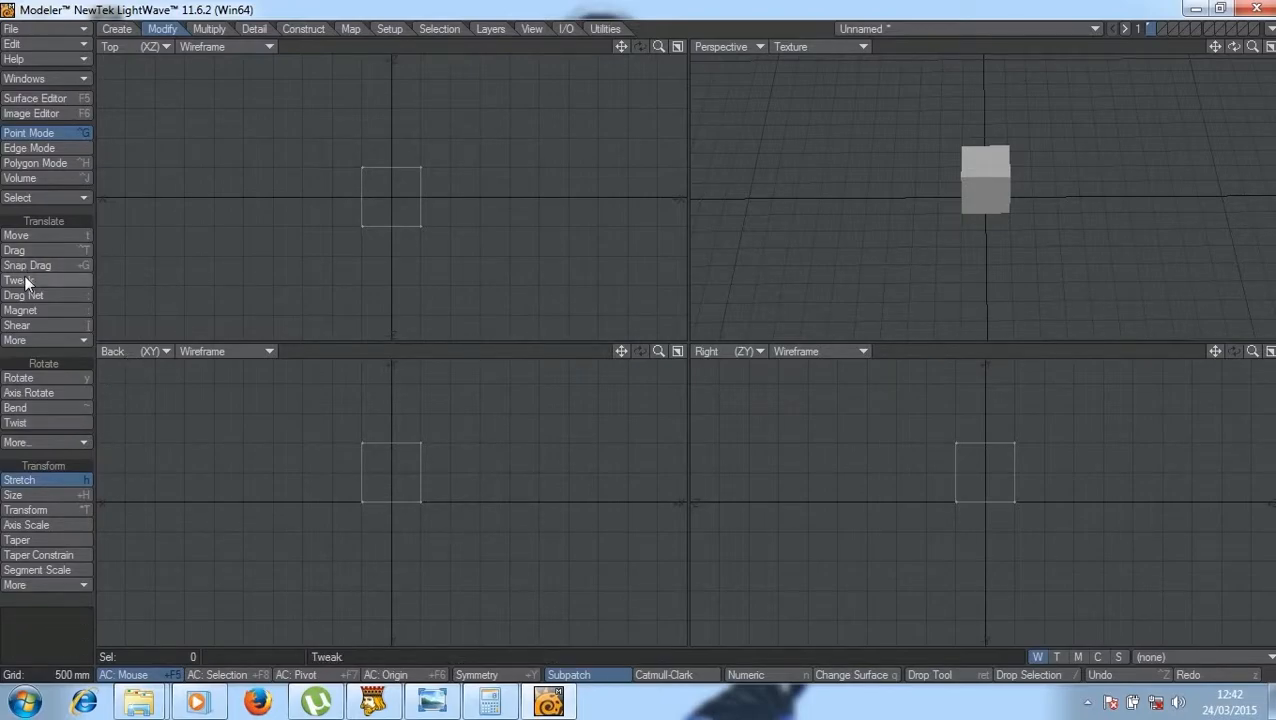
left_click(16, 250)
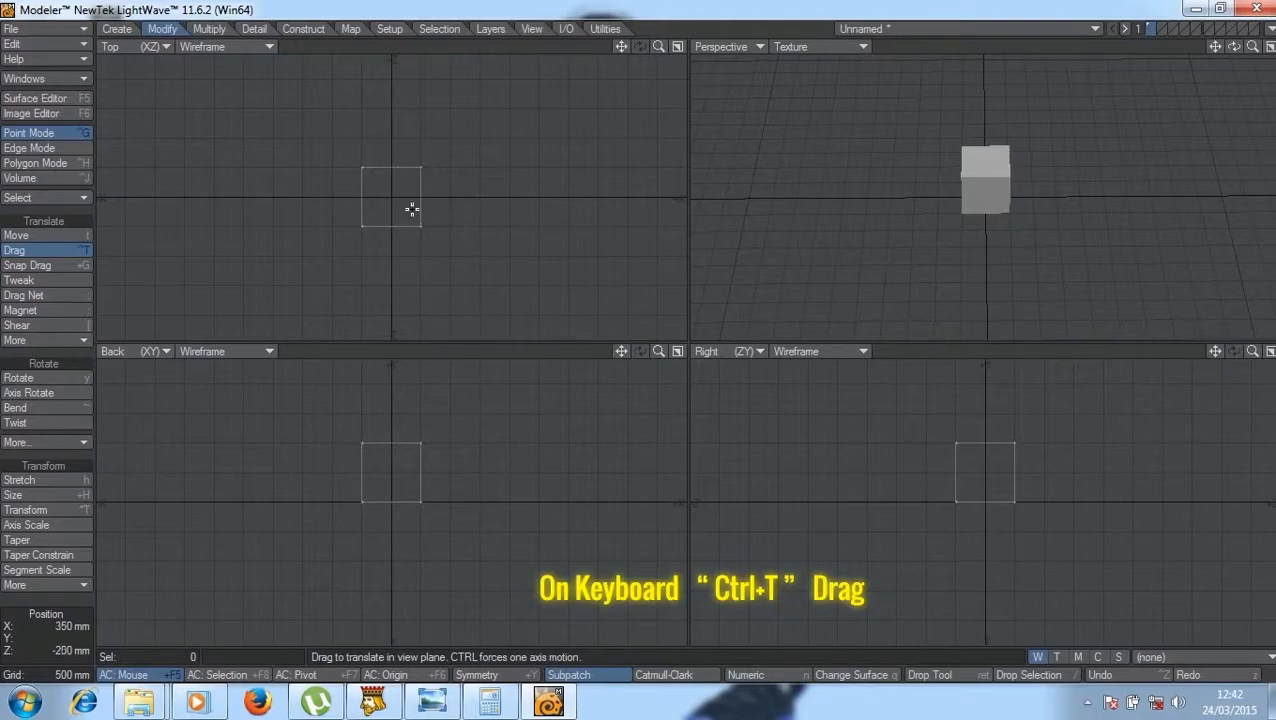
Step: Drag one Top-view corner up-right and another downward, skewing the box into a wedge
left_click_drag(390, 150, 470, 210)
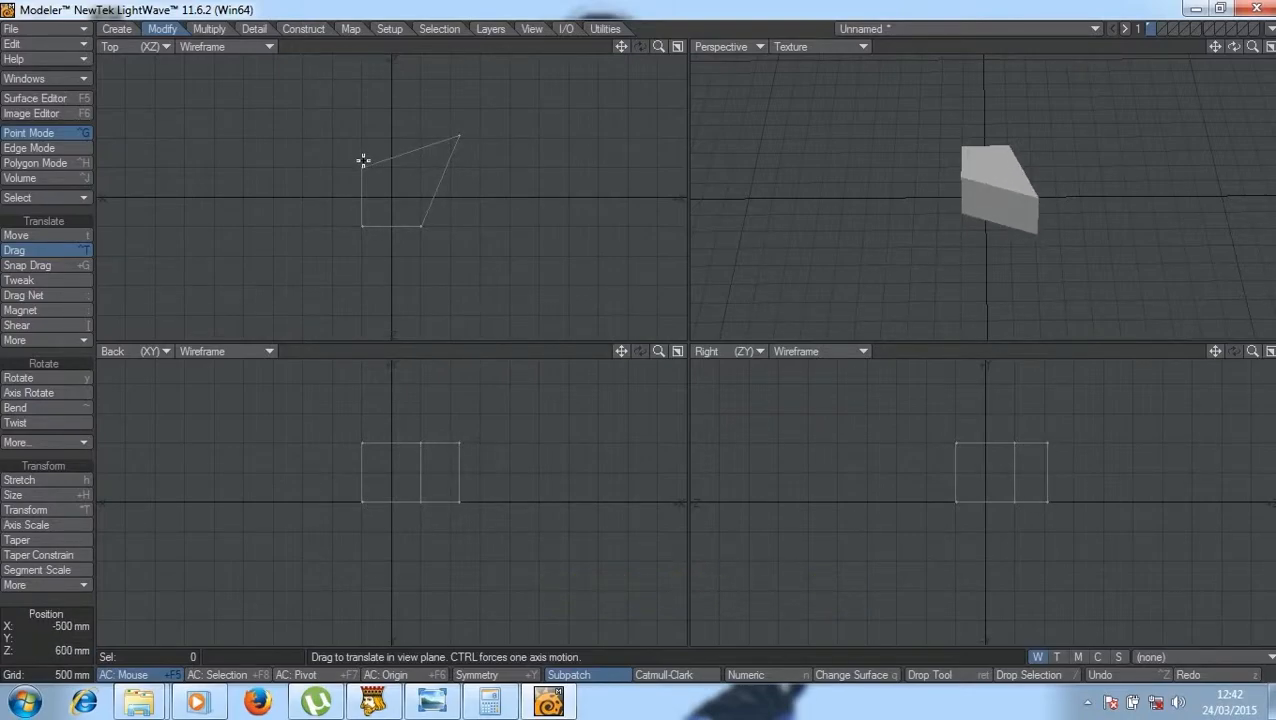
left_click_drag(362, 160, 372, 184)
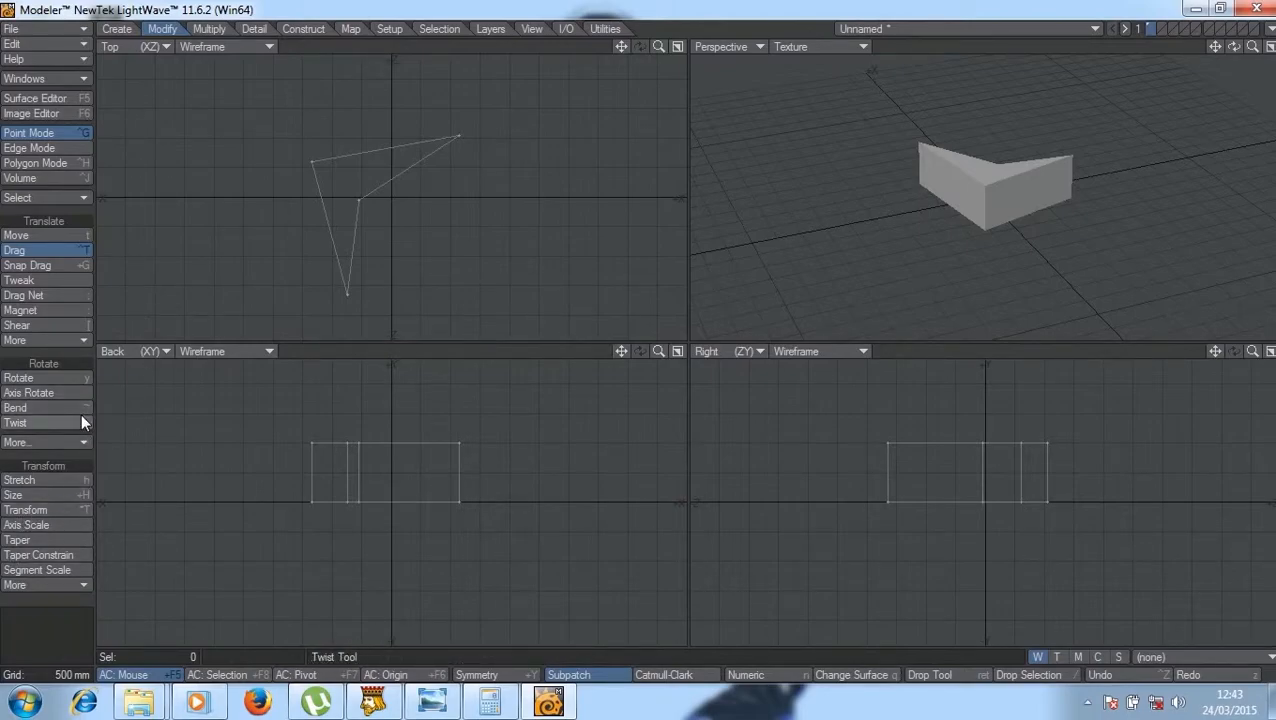
Step: Switch to the Bend tool to lean the wedge's upper part over
left_click(16, 408)
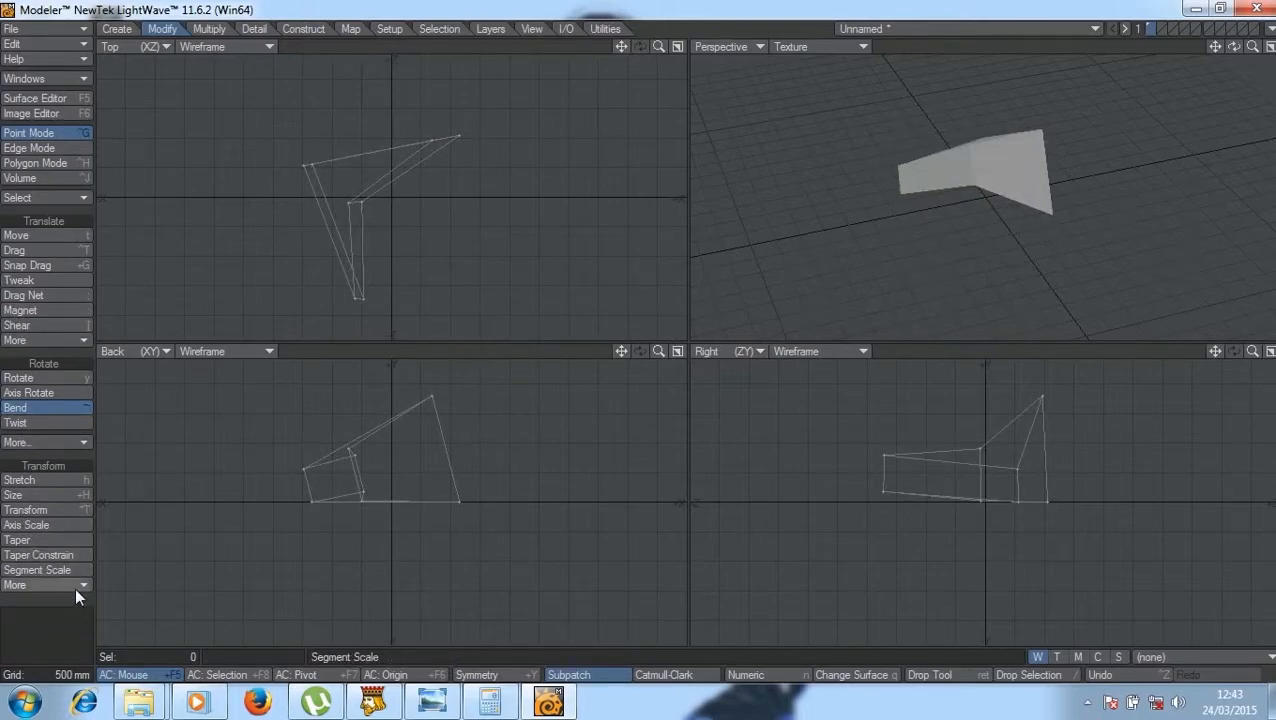
Step: Activate Taper and taper the wedge toward a point in the Perspective view
left_click(16, 540)
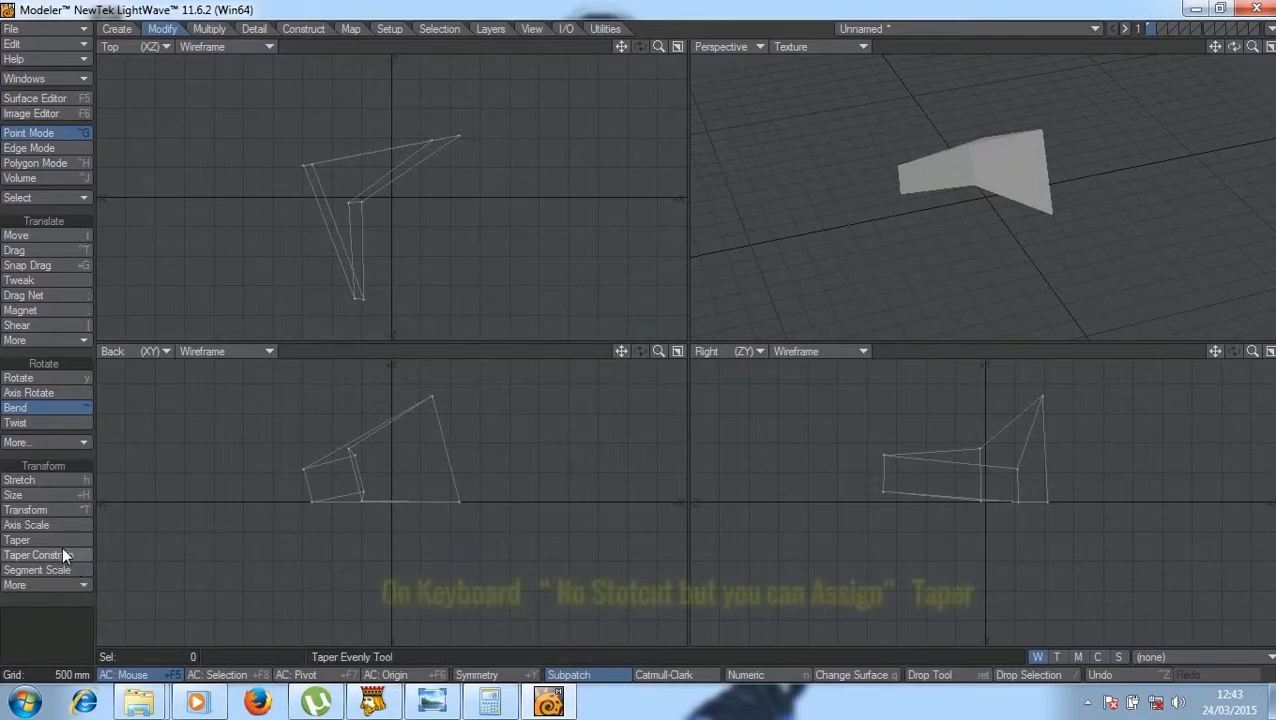
left_click(18, 540)
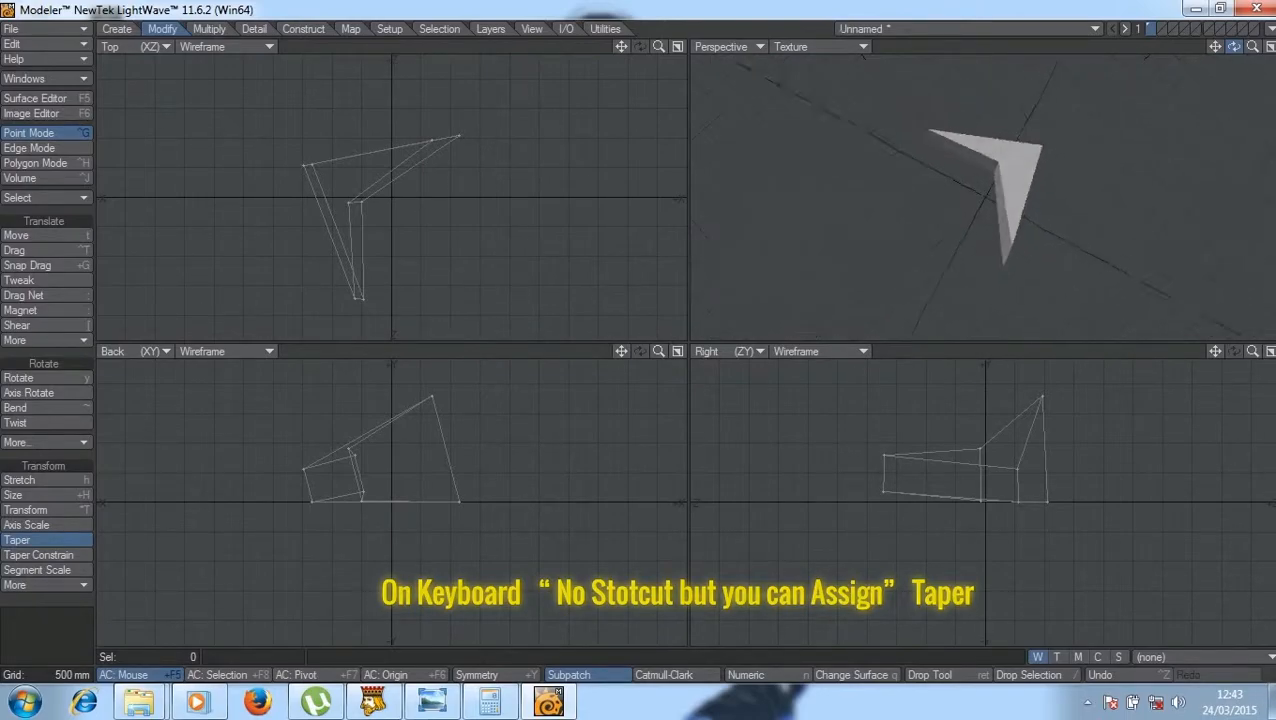
left_click(16, 540)
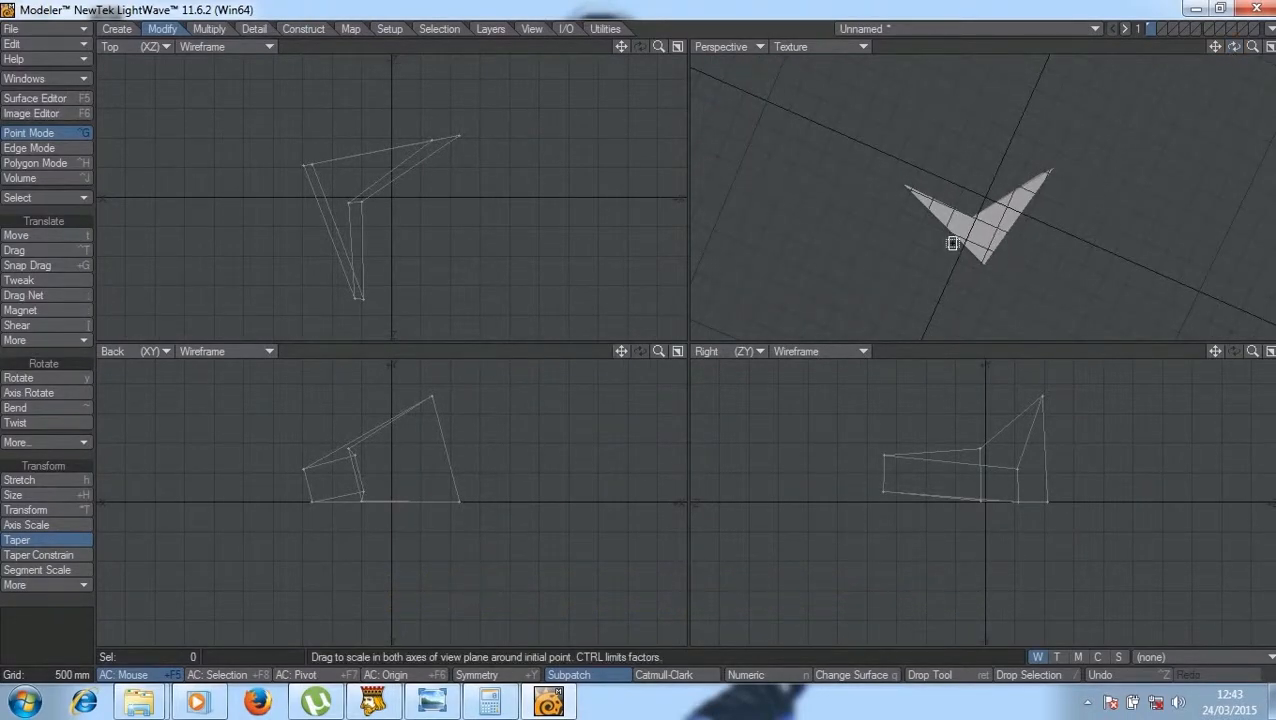